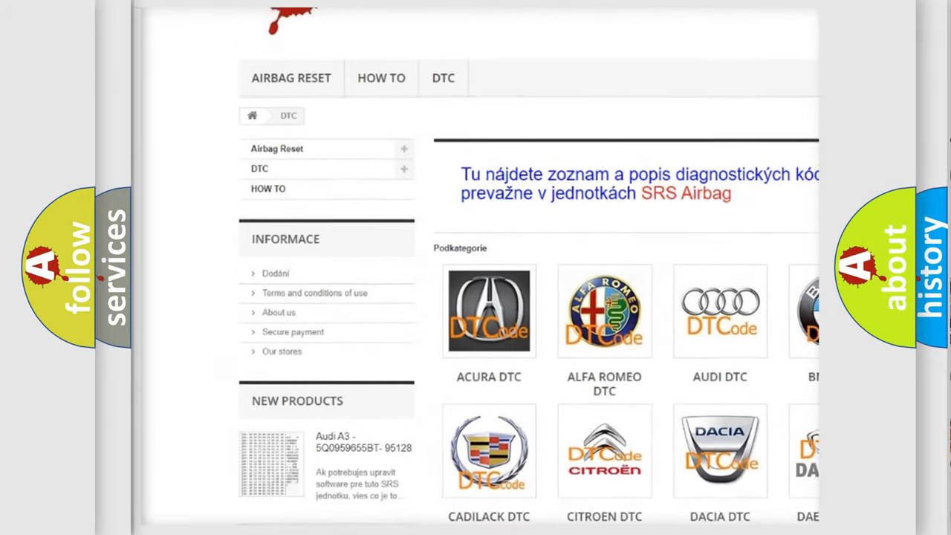
pyautogui.scroll(-3)
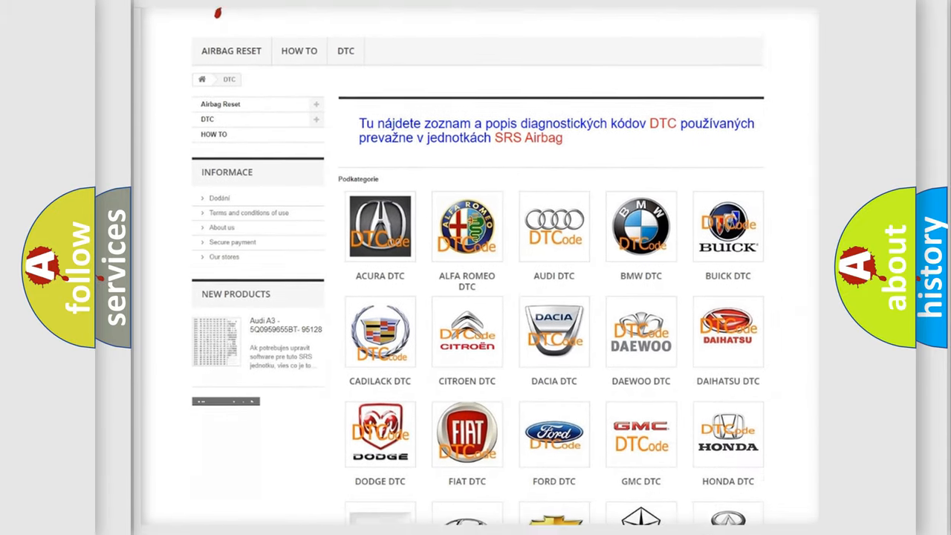
pyautogui.scroll(-3)
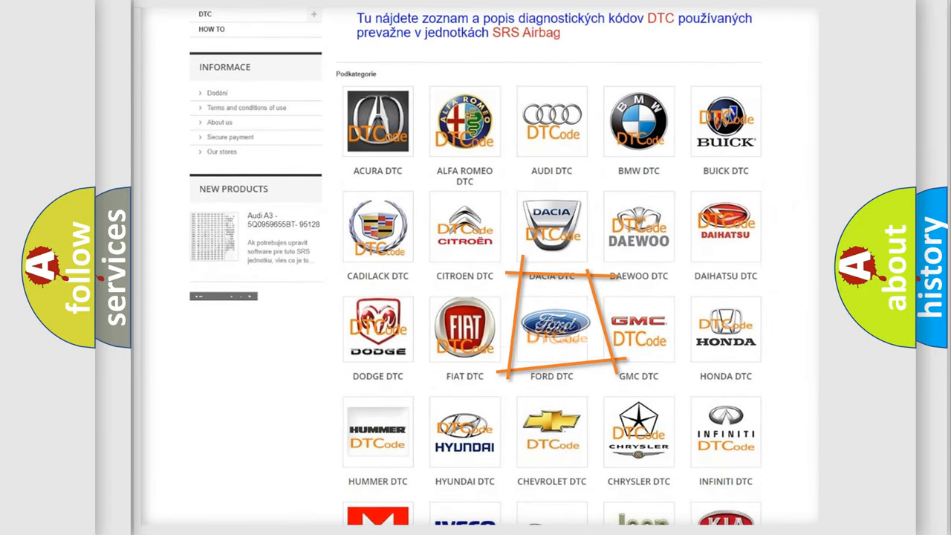